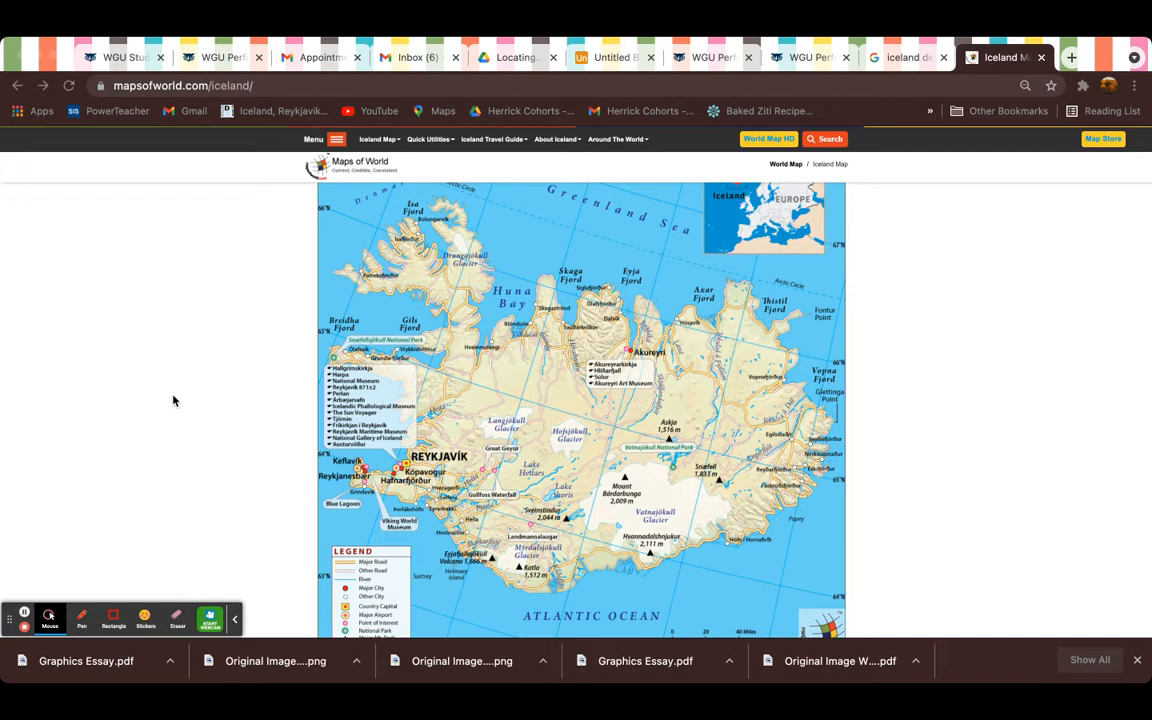
mouse_move(167, 407)
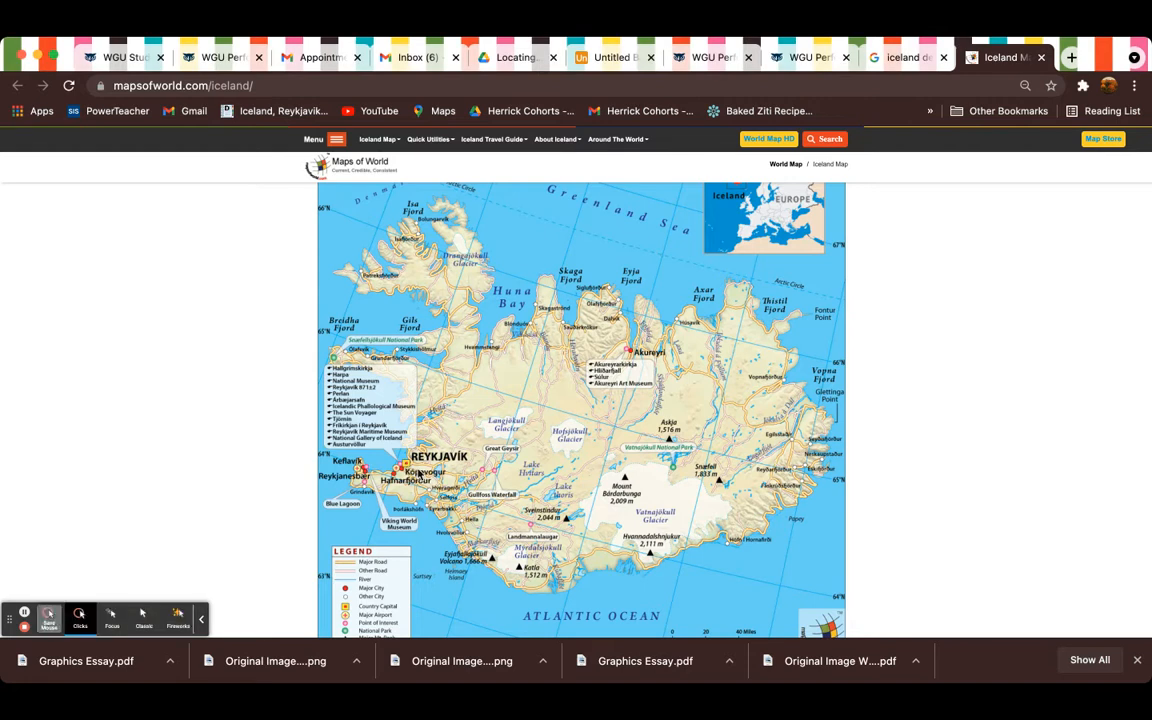
- Open two Icelandic language pages in new tabs while keeping the Iceland map tab active
left_click(415, 458)
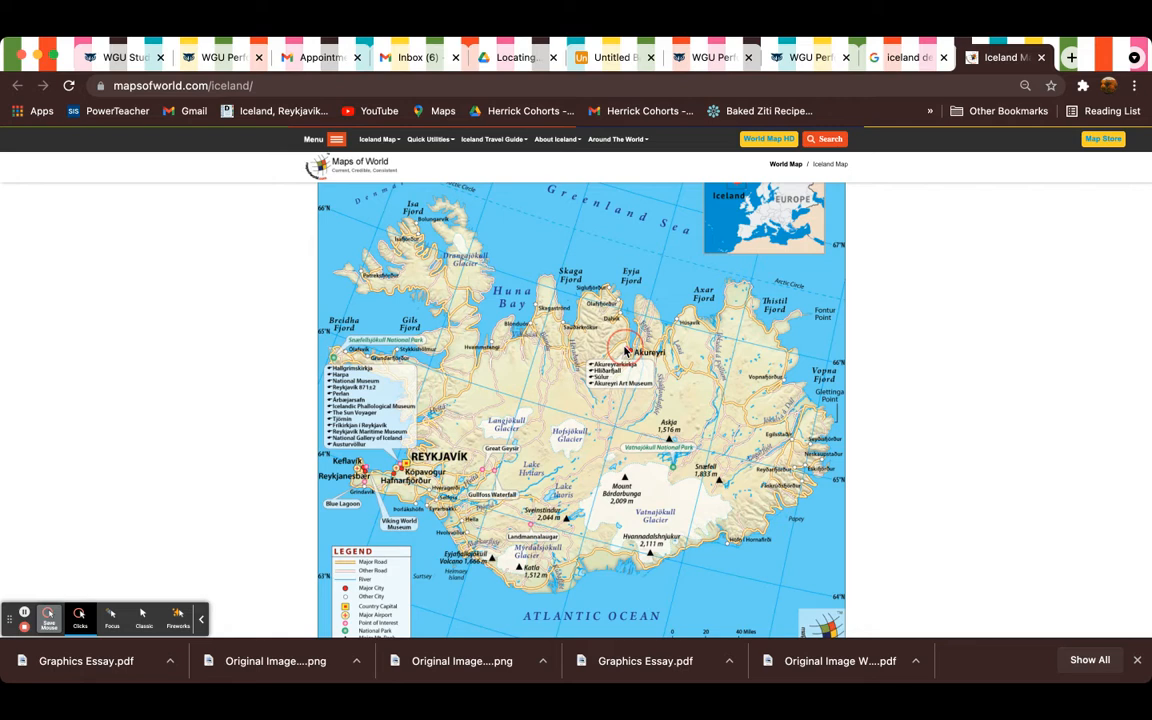
mouse_move(190, 447)
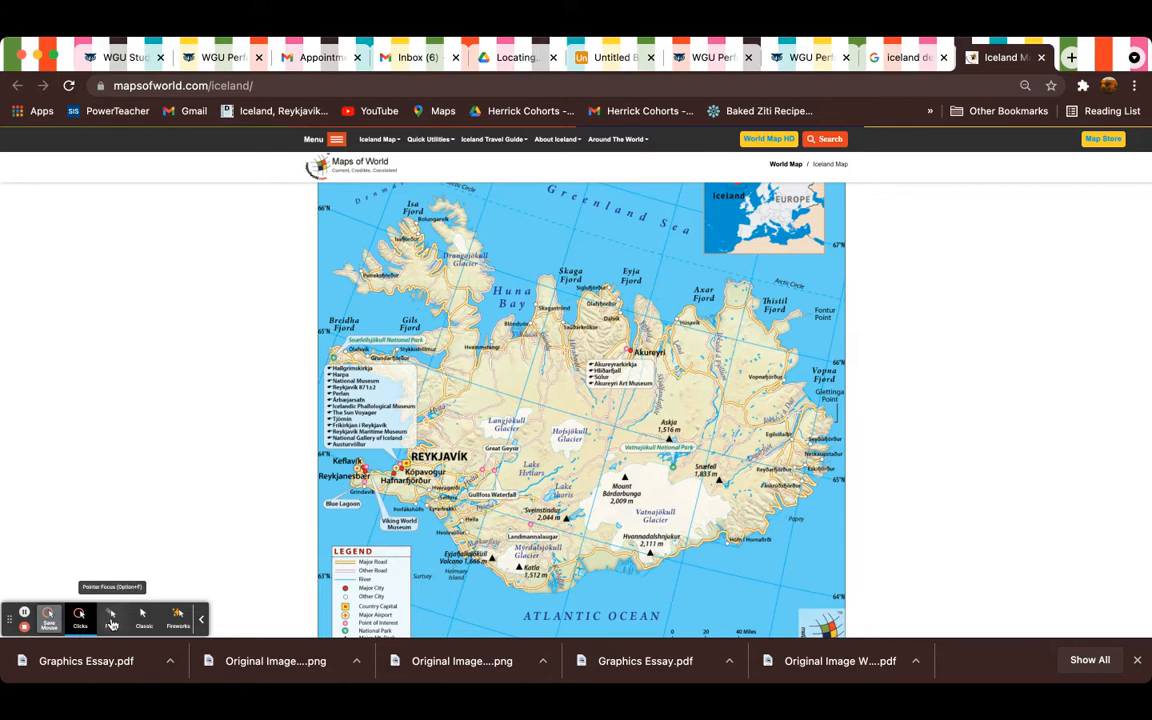
left_click(112, 615)
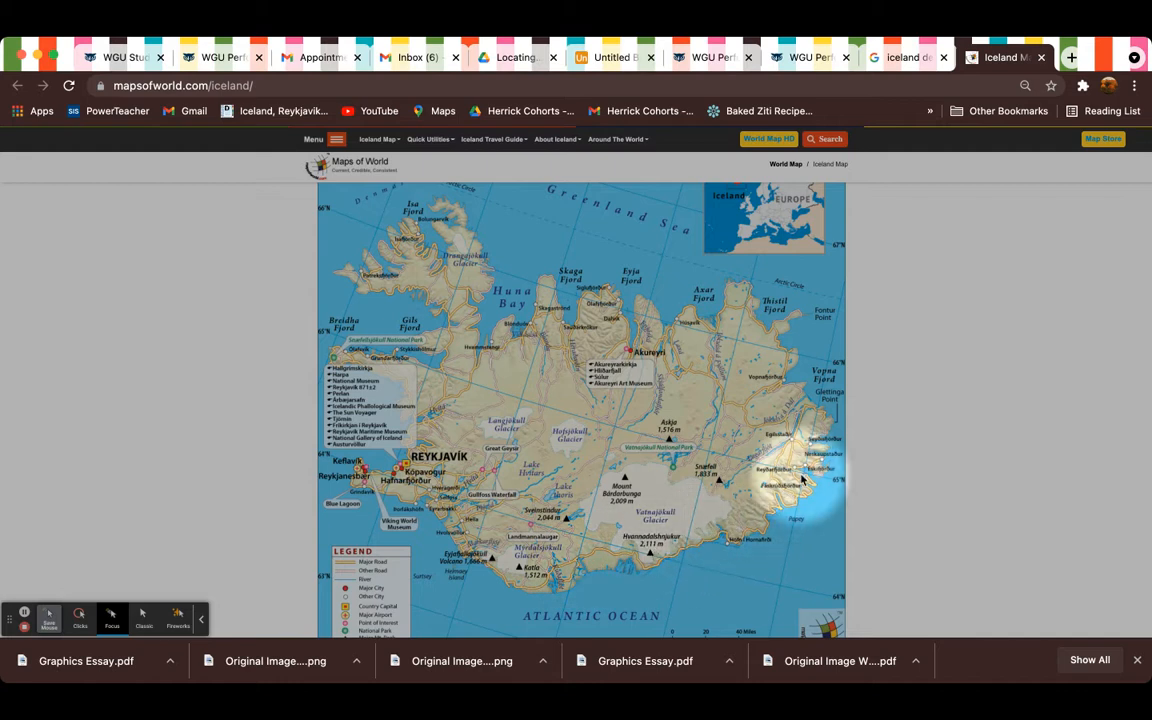
mouse_move(783, 383)
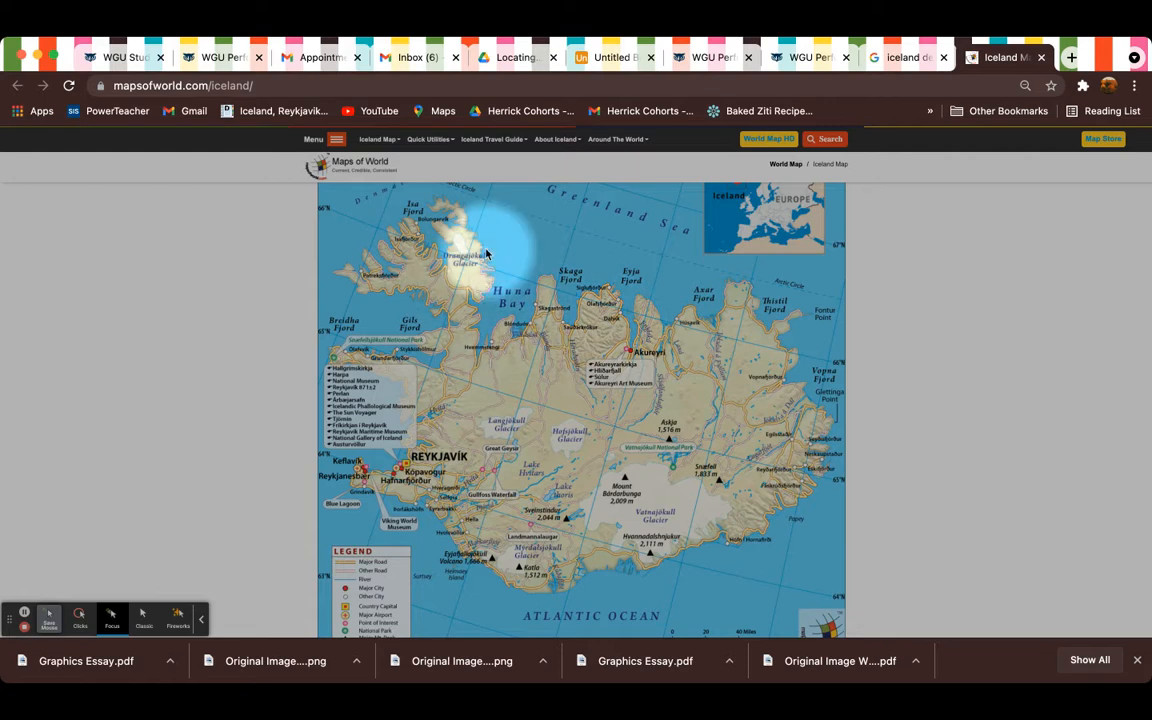
mouse_move(405, 340)
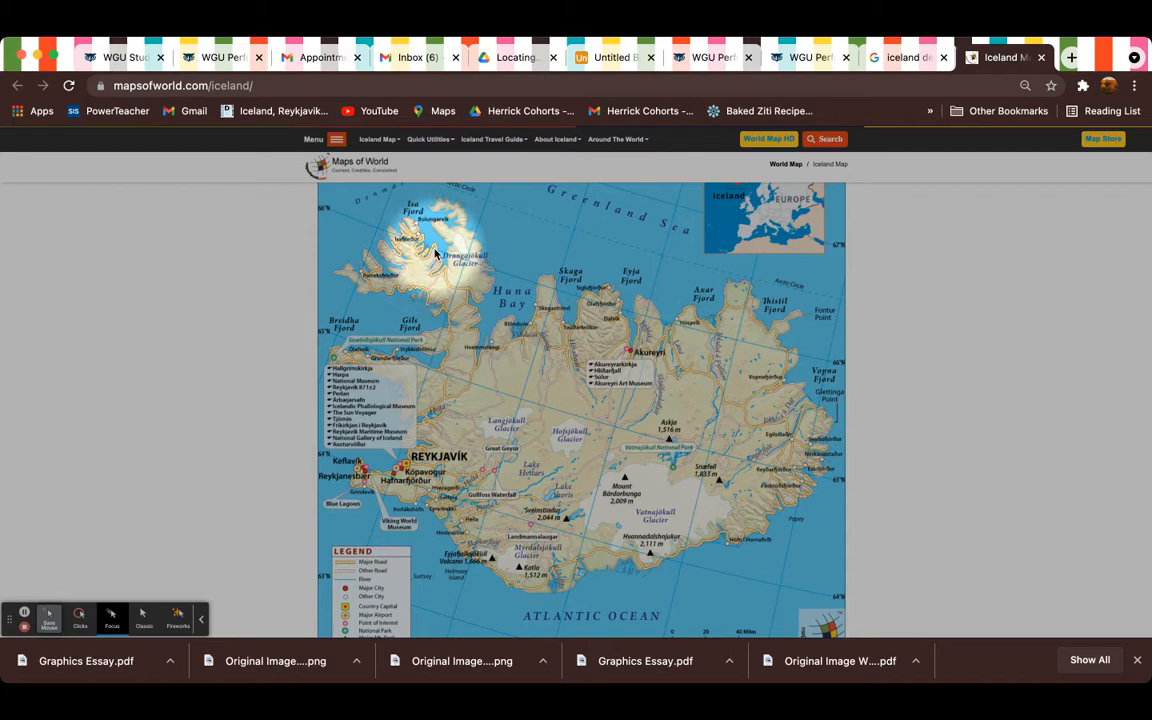
mouse_move(402, 291)
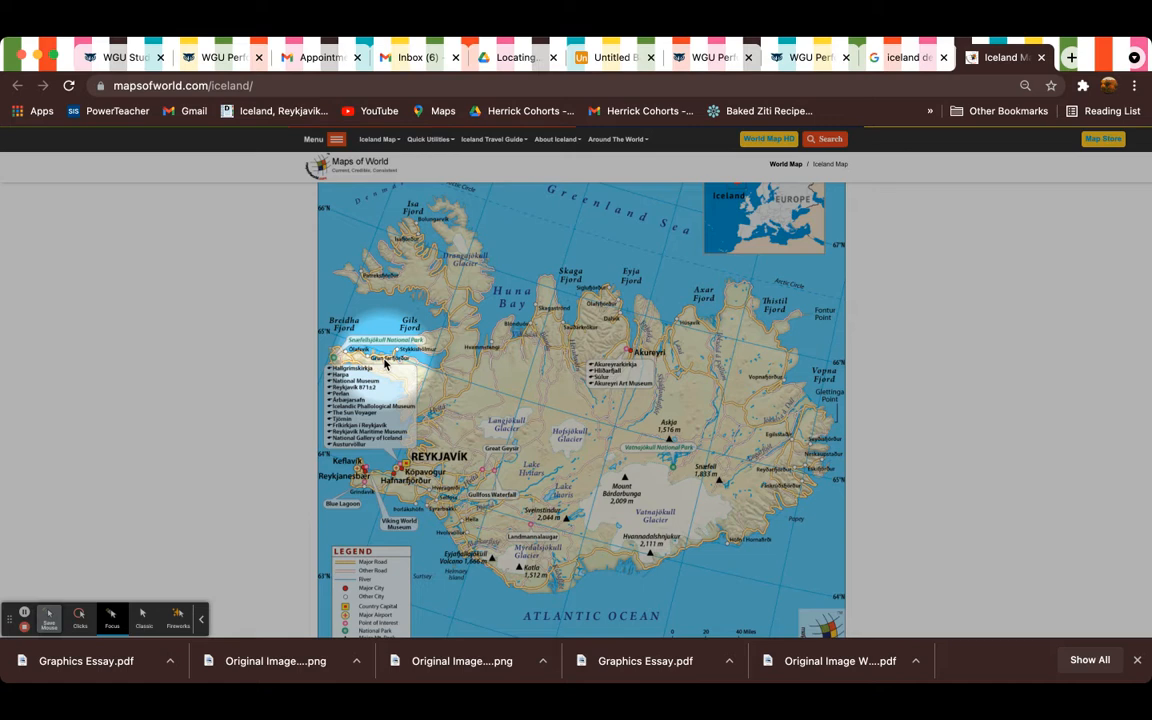
mouse_move(378, 364)
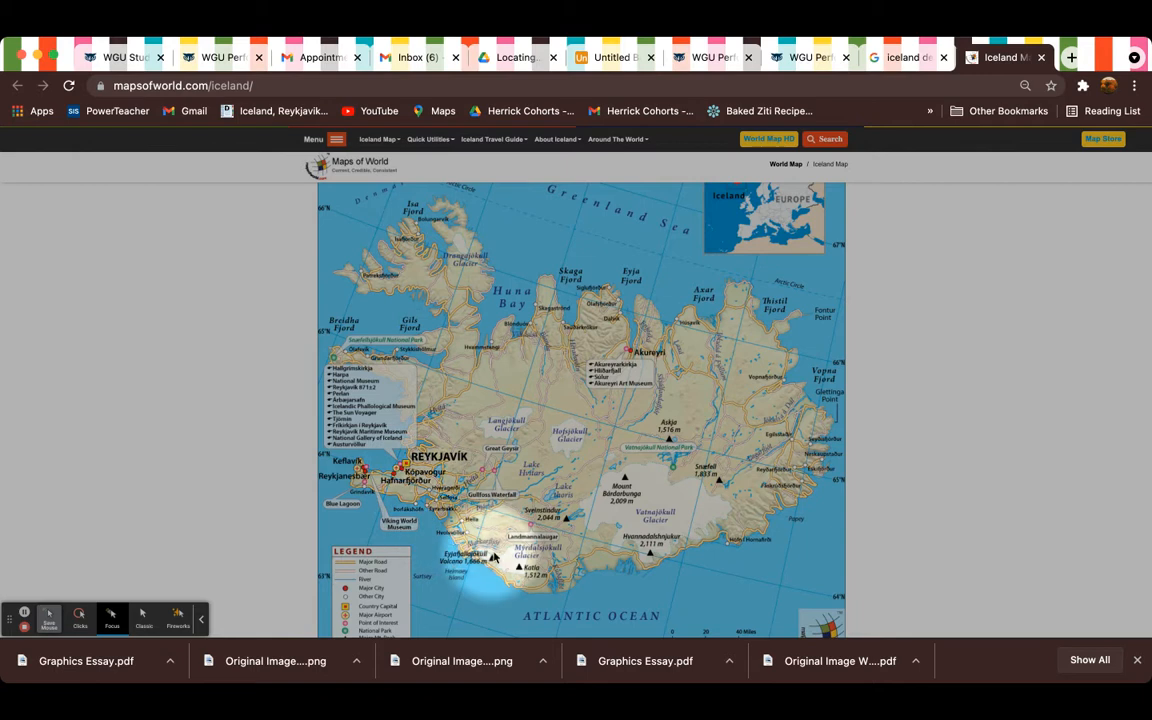
mouse_move(567, 563)
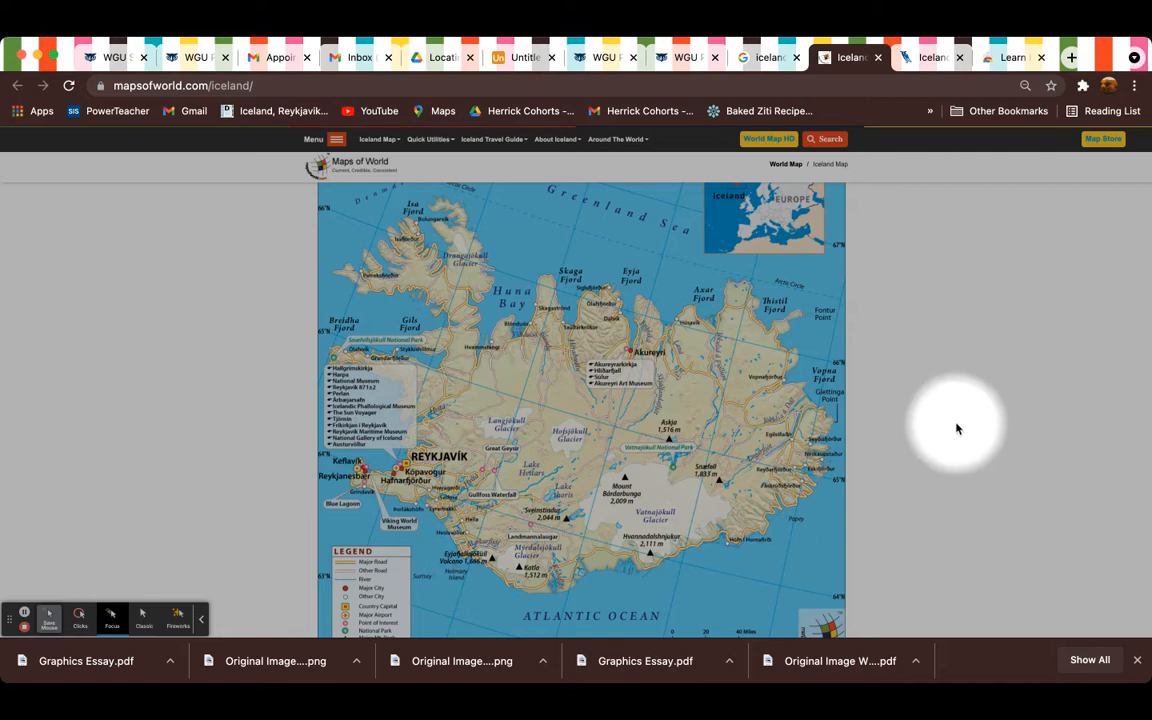
mouse_move(918, 248)
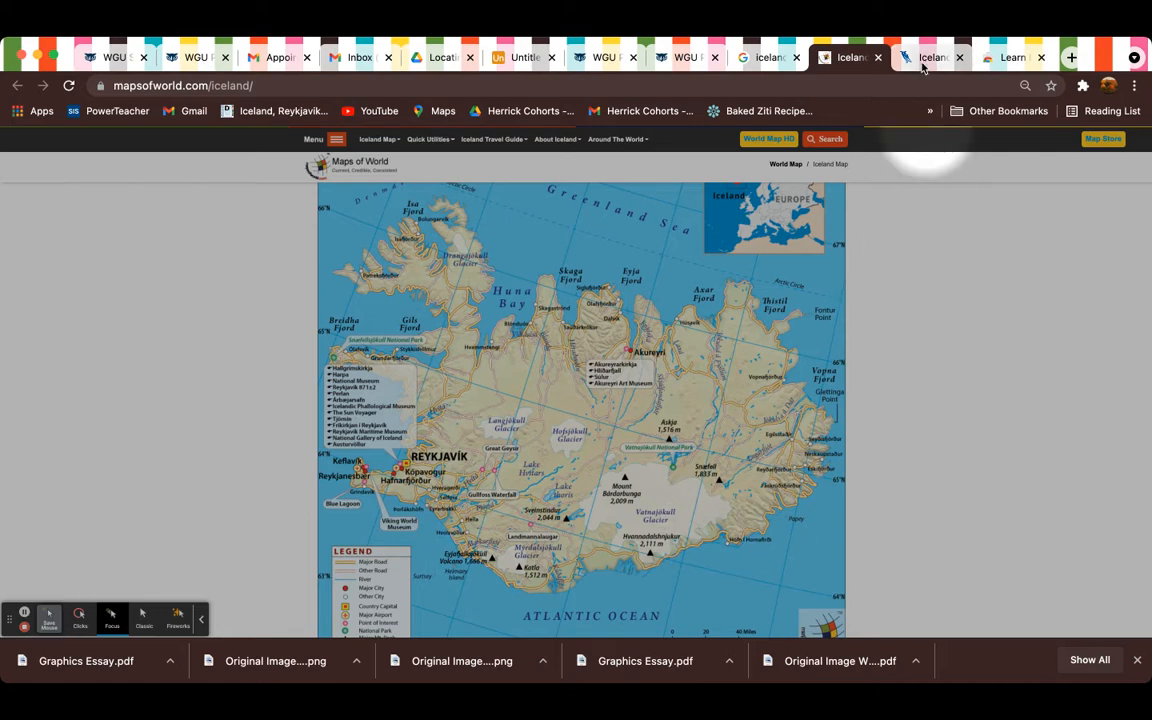
- Switch to the MyLanguages.org tab and read the Icelandic alphabet table down to Icelandic Pronunciation
left_click(930, 57)
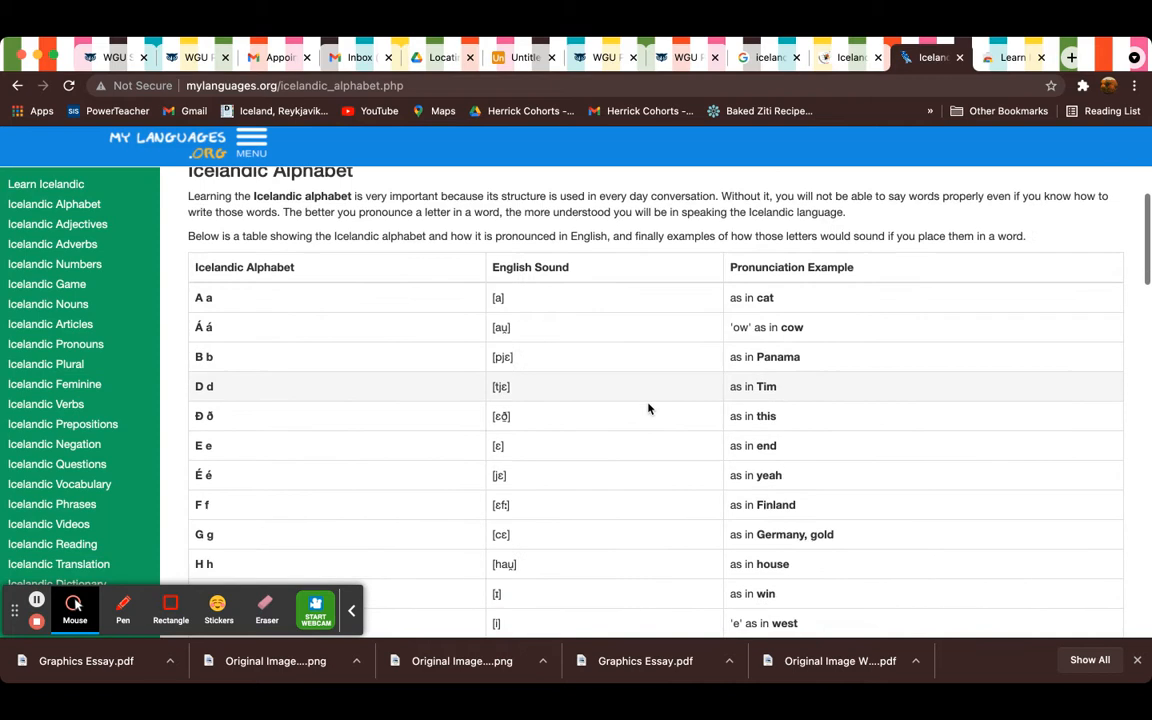
scroll("down", 3)
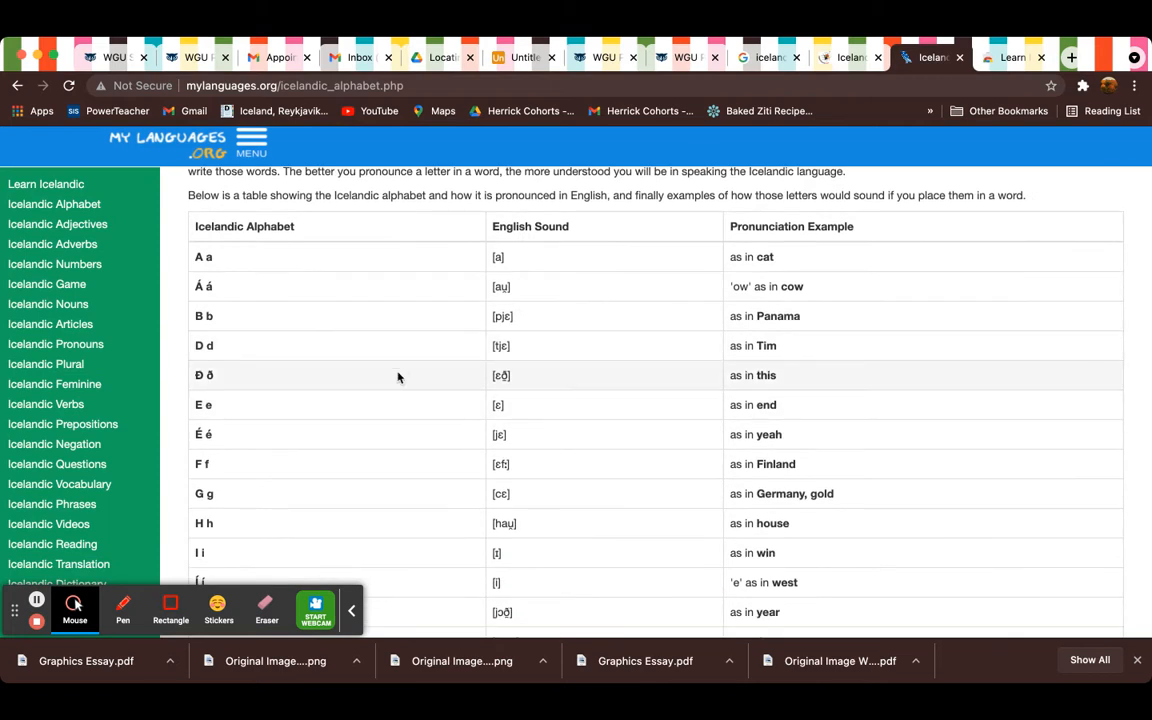
mouse_move(245, 268)
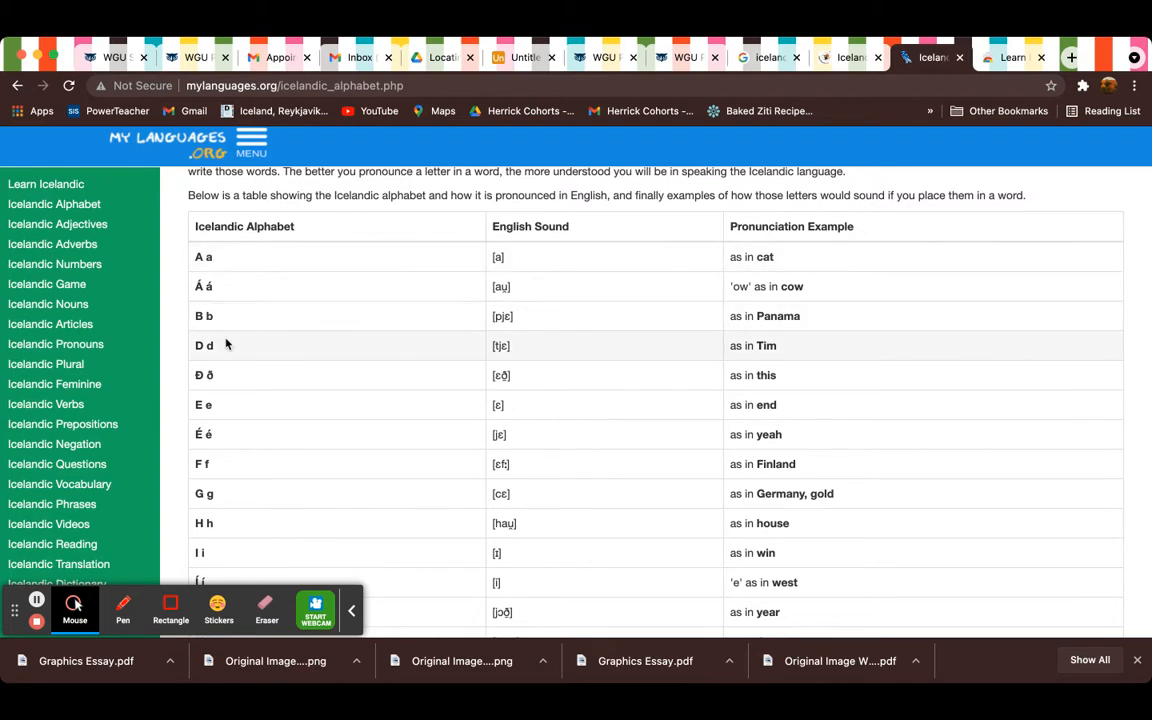
scroll("down", 3)
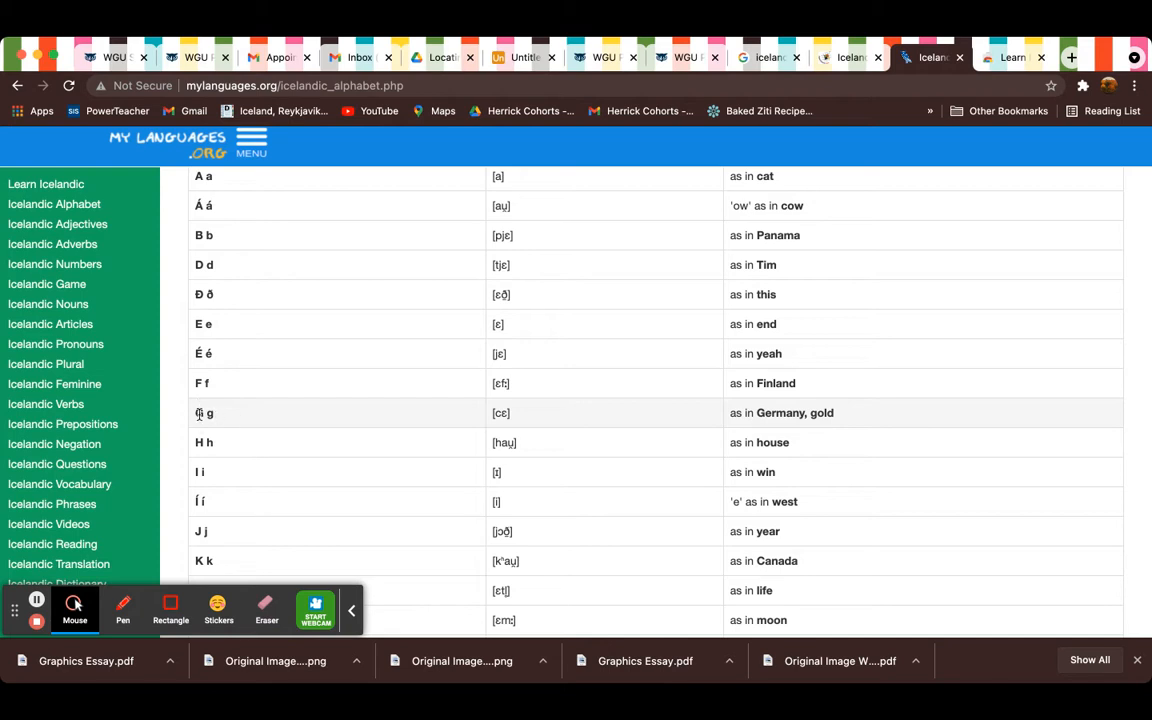
mouse_move(210, 413)
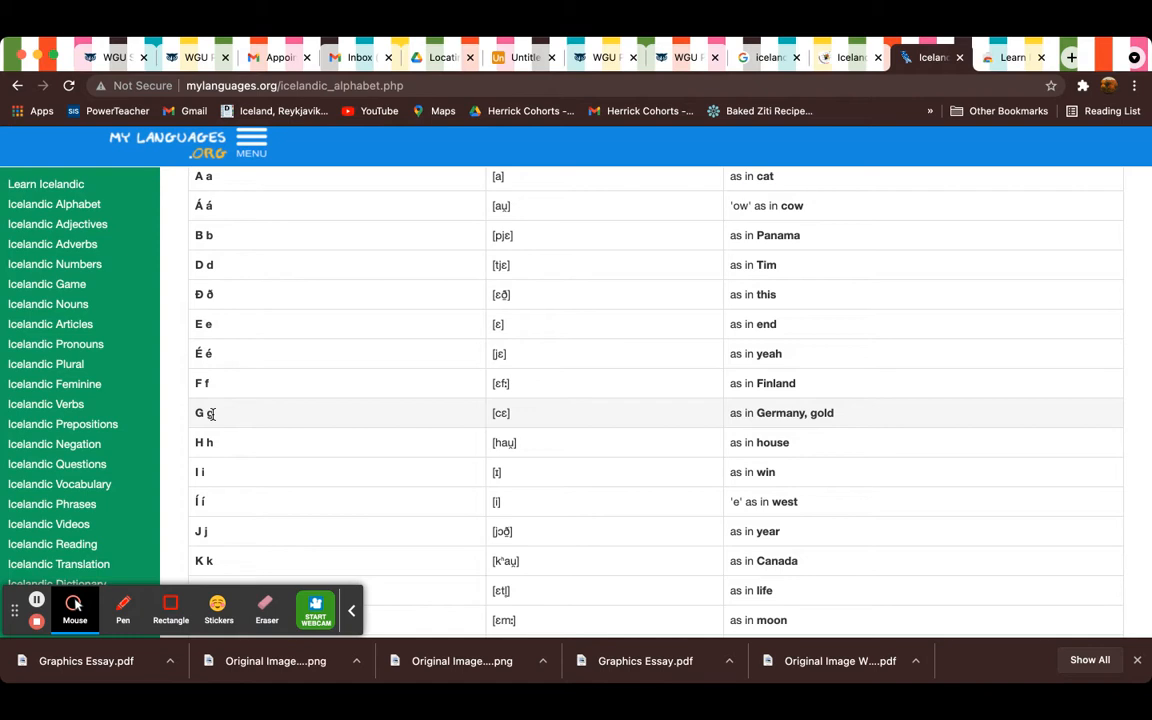
scroll("down", 3)
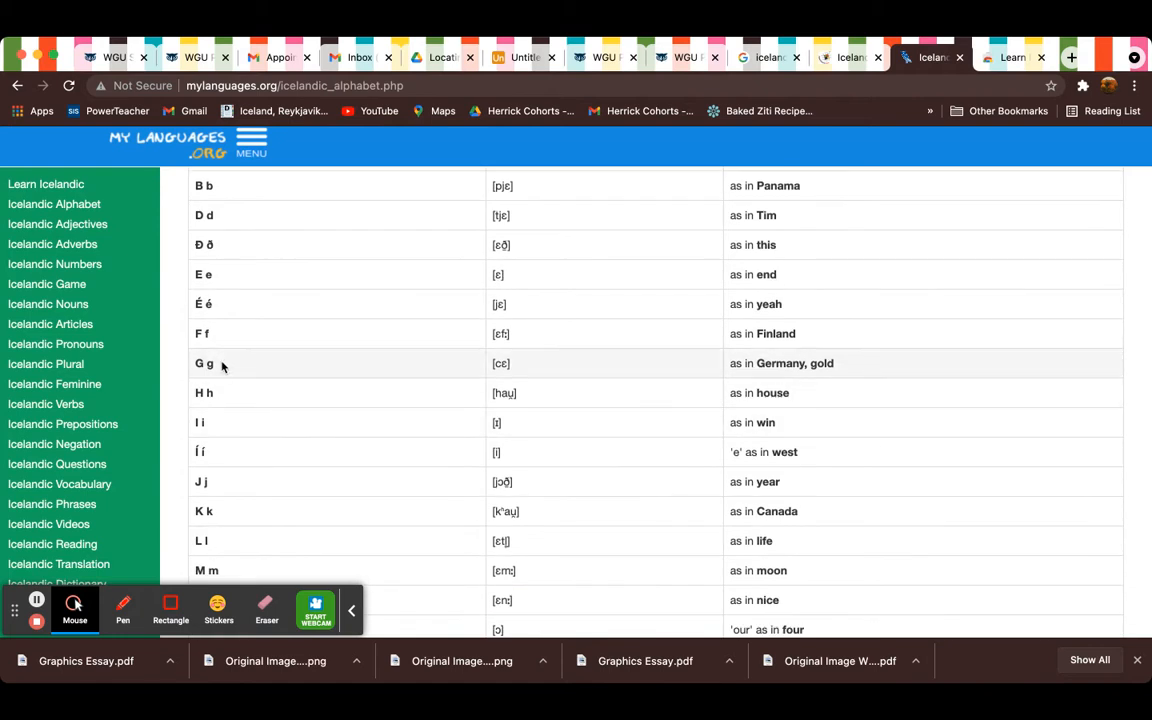
mouse_move(232, 364)
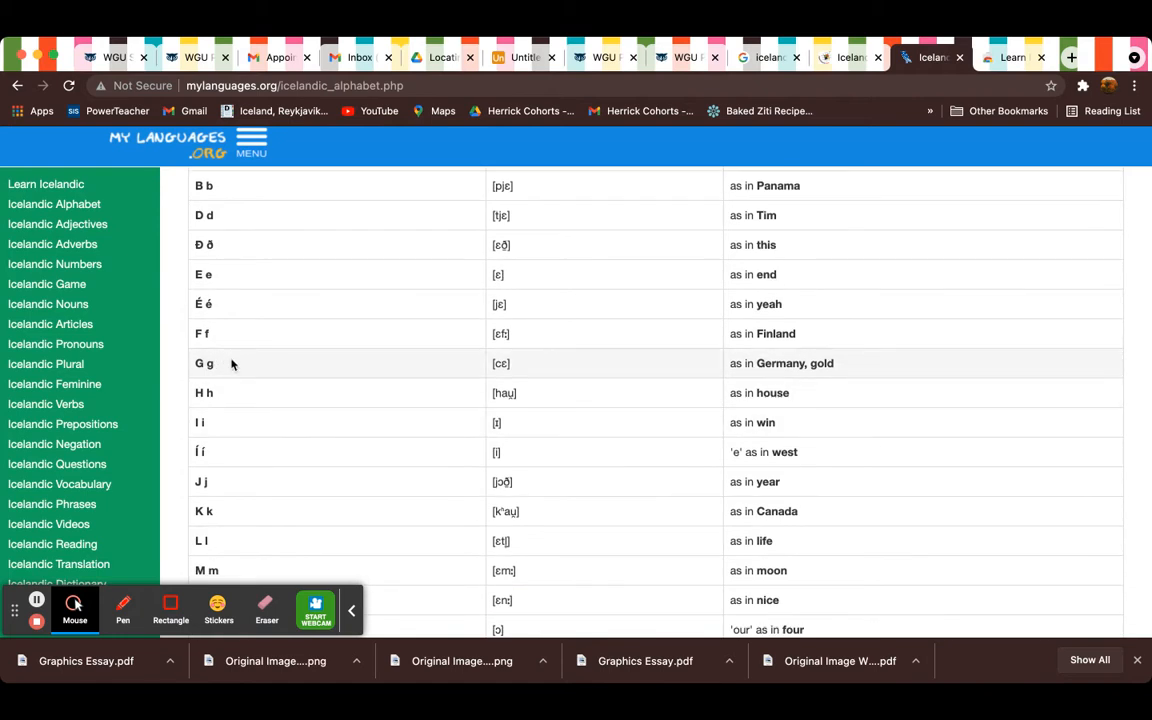
scroll("down", 3)
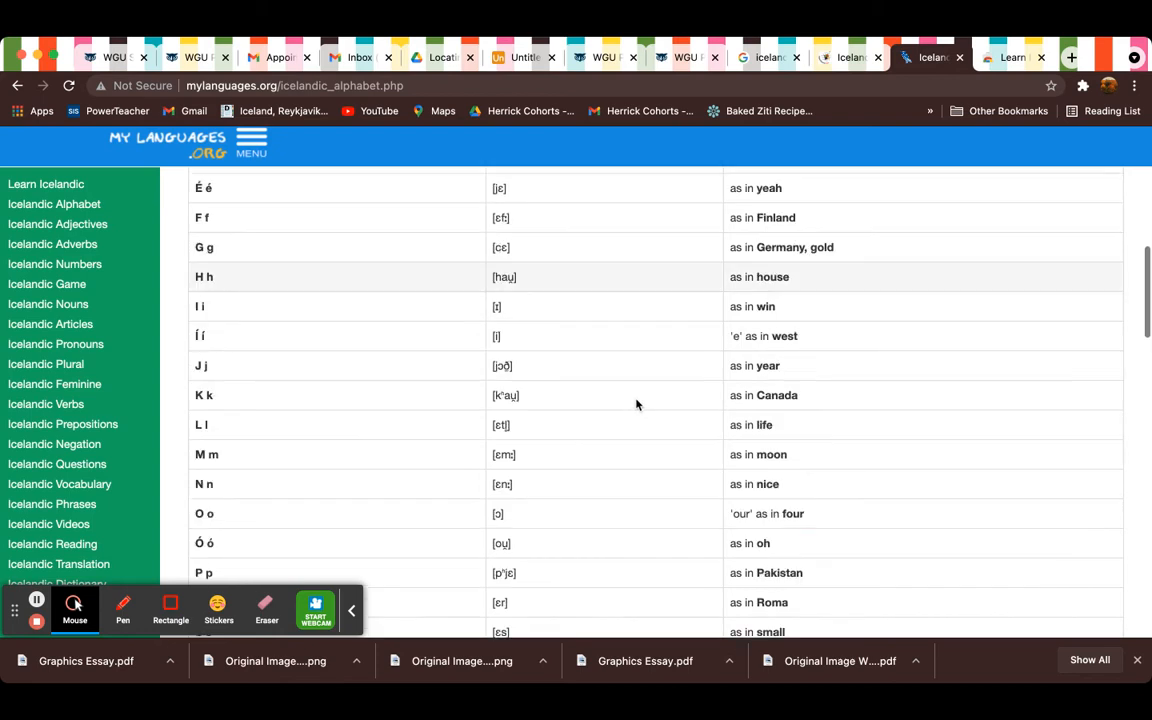
scroll("down", 3)
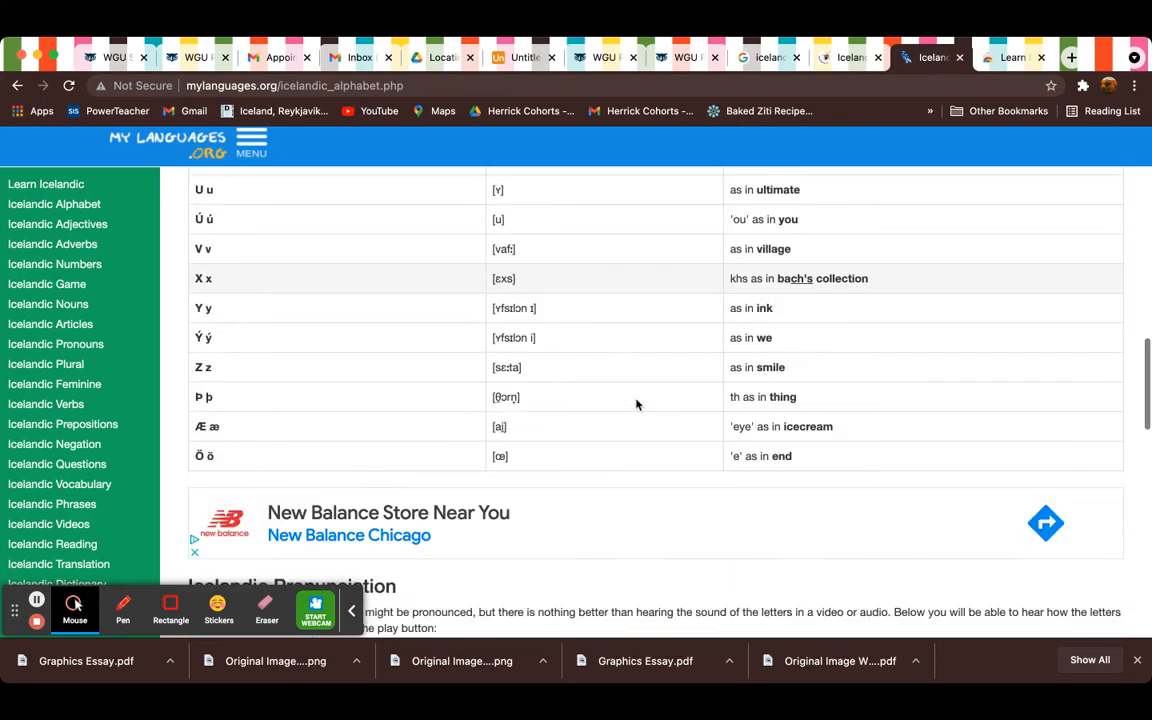
scroll("down", 3)
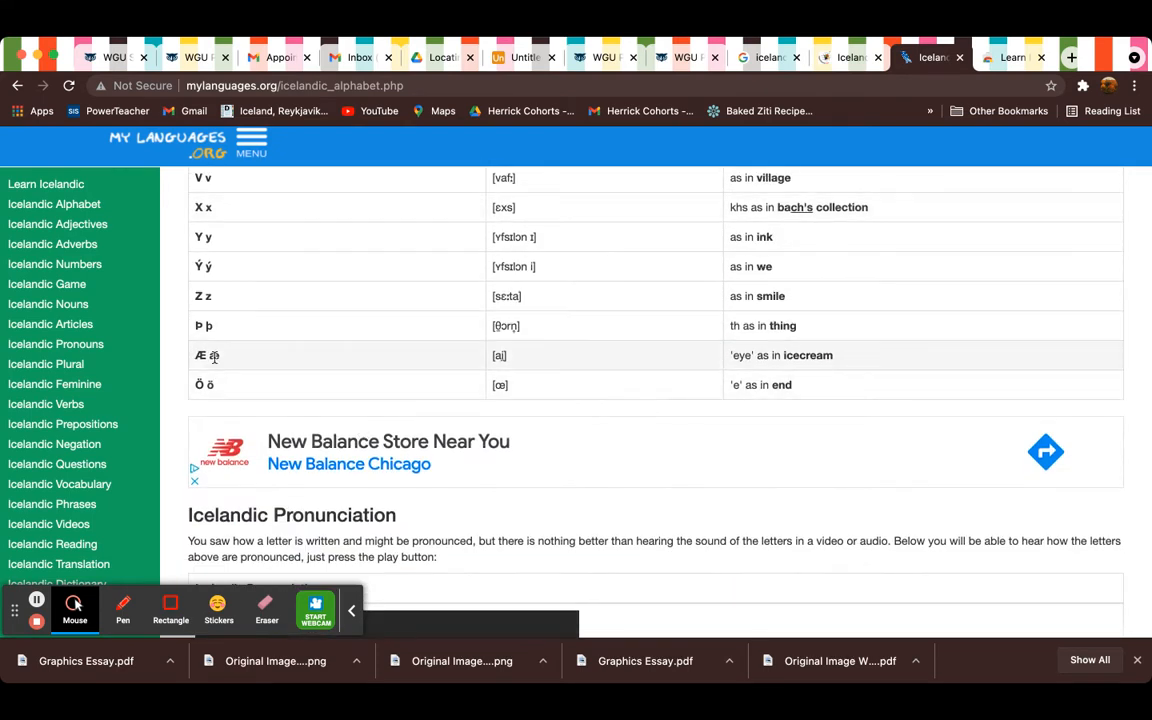